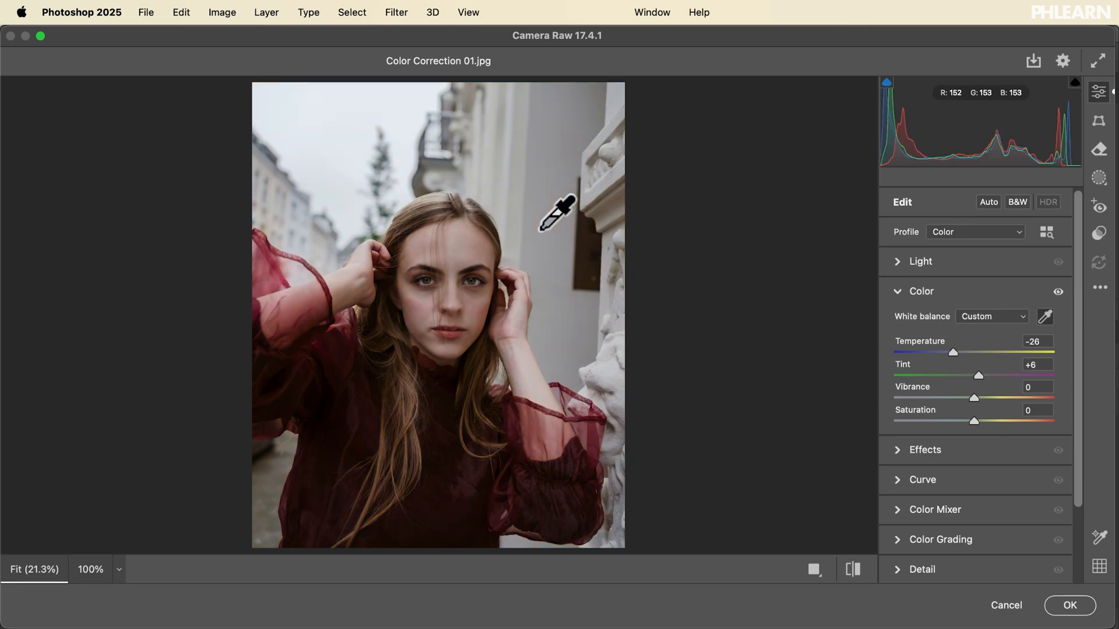
Sample the wall with the White Balance Tool for Custom white balance (Temperature -26, Tint +6)
left_click(921, 292)
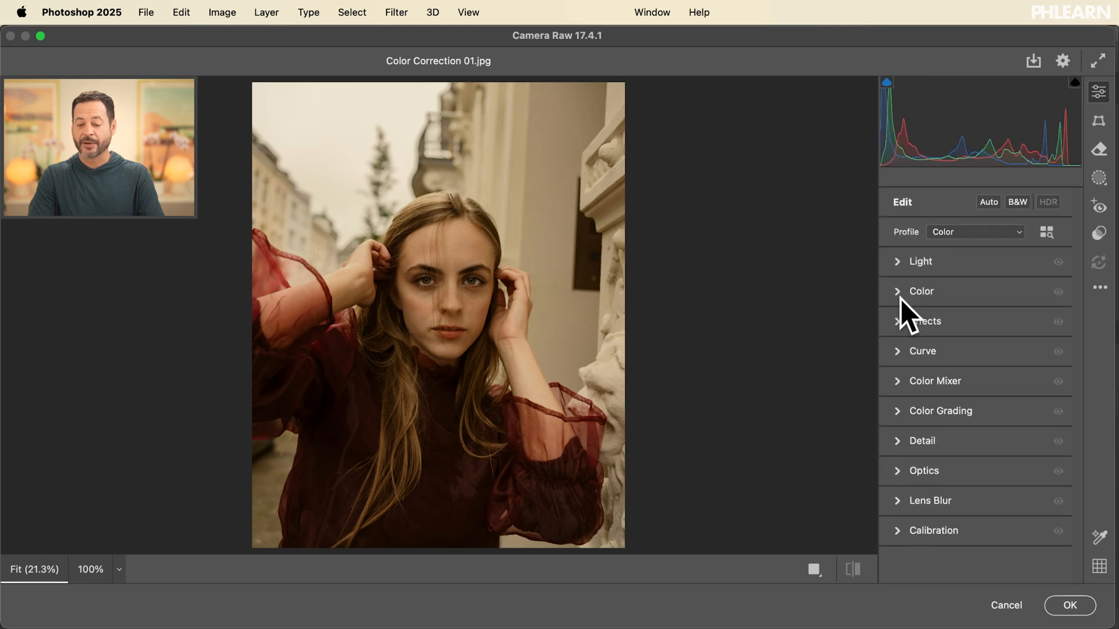
Expand the Color panel and select the White Balance Tool eyedropper
left_click(898, 291)
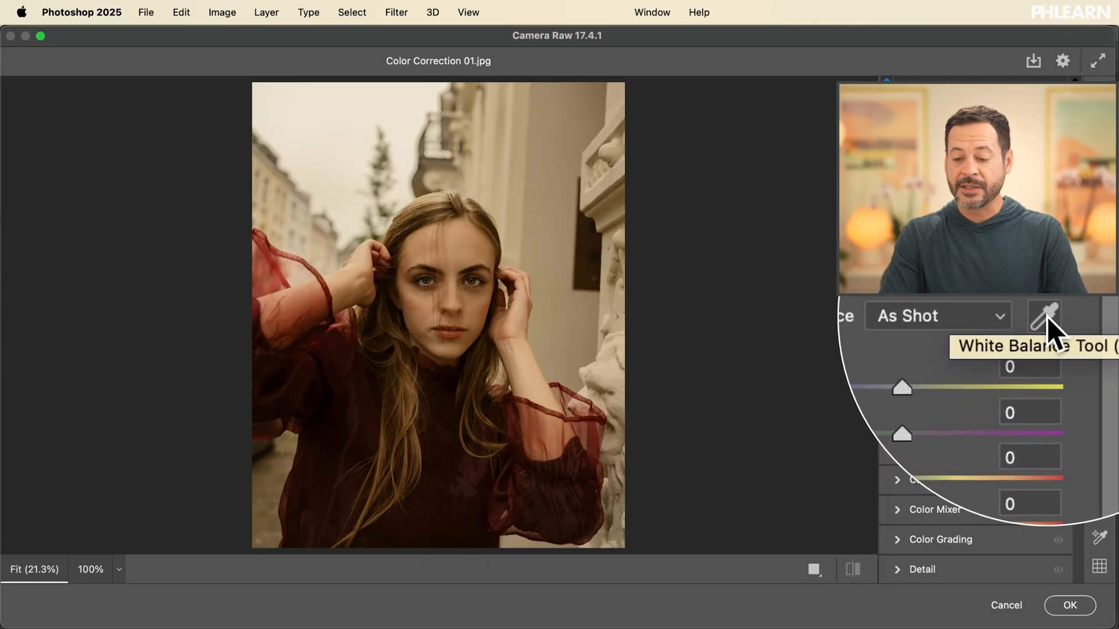
left_click(1042, 316)
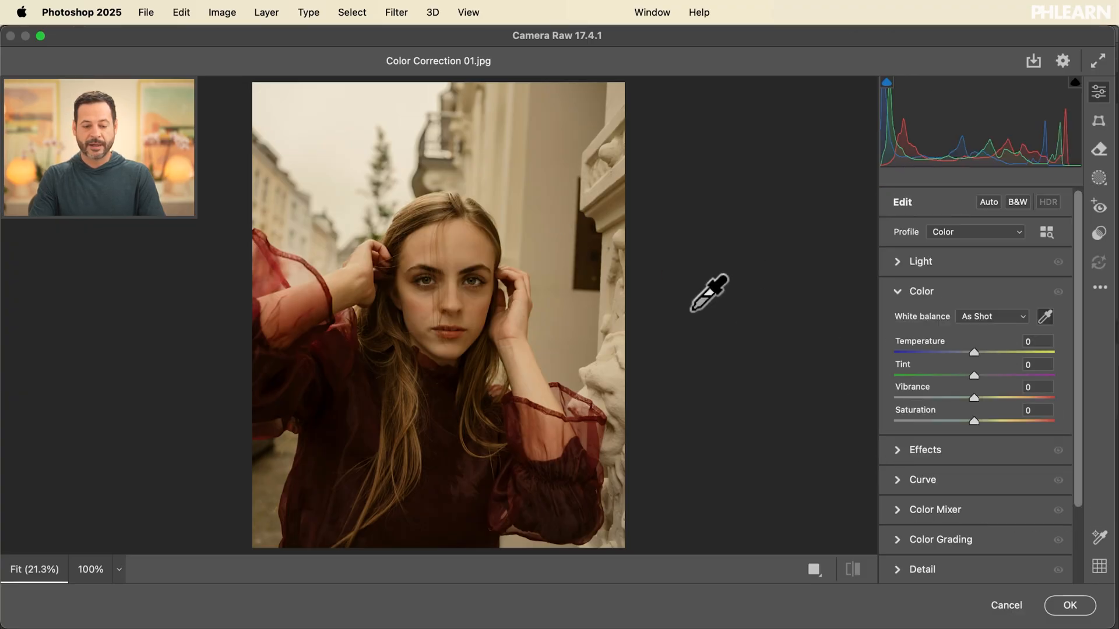
left_click(554, 225)
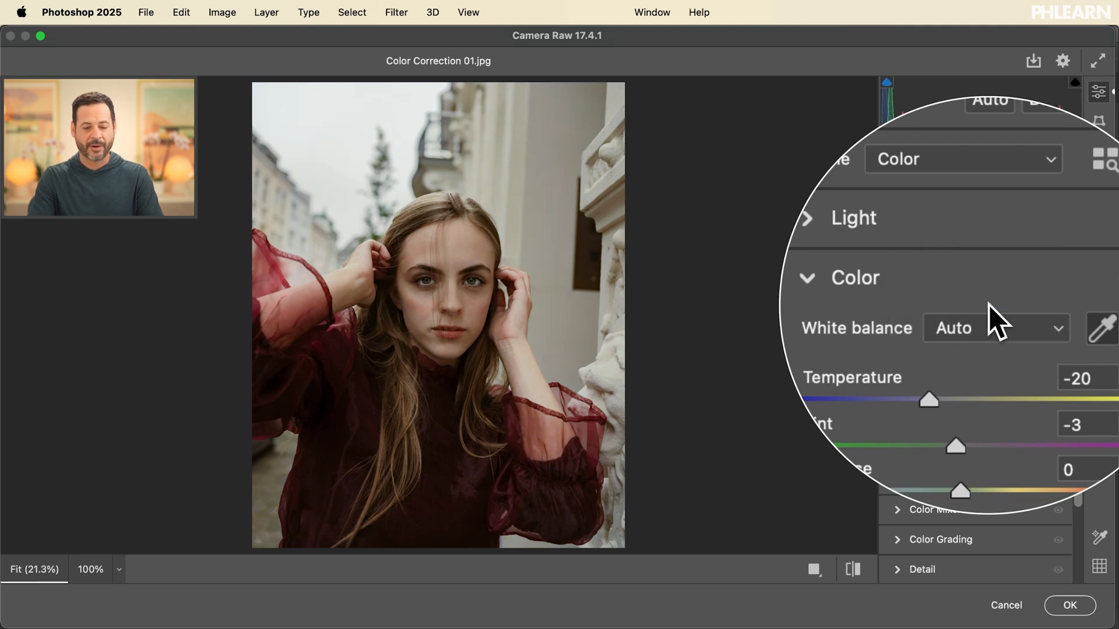
Apply the Camera Raw Filter with Auto white balance (Temperature -20, Tint -3) to Layer 0
left_click(1073, 622)
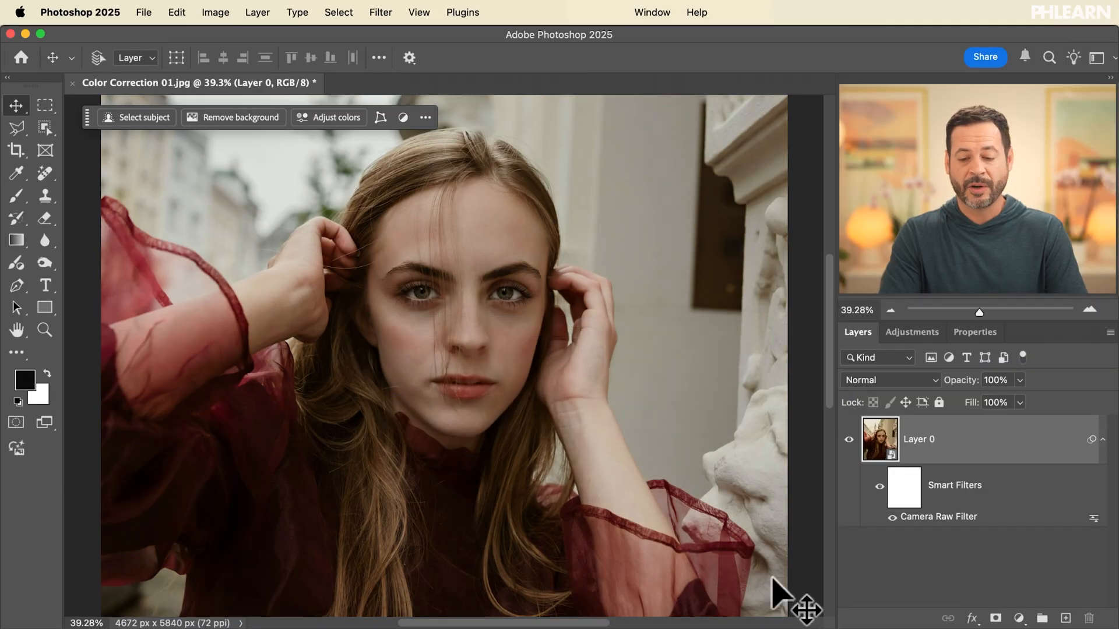